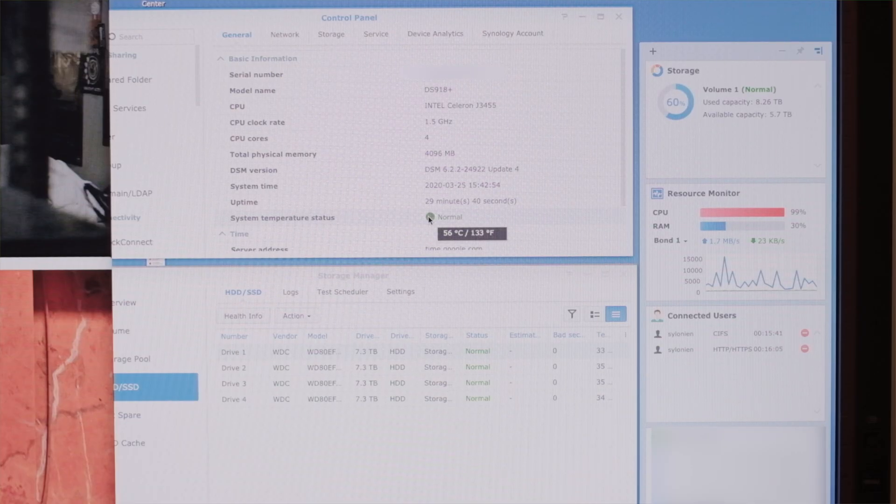
mouse_move(430, 224)
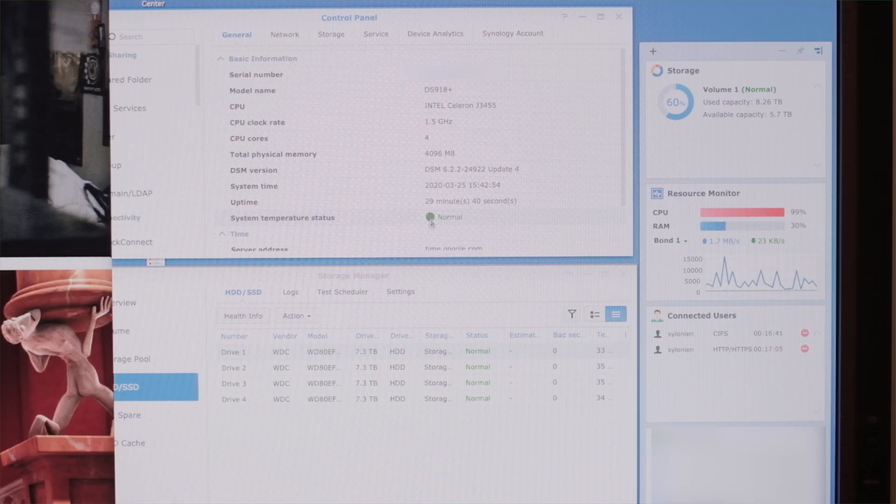